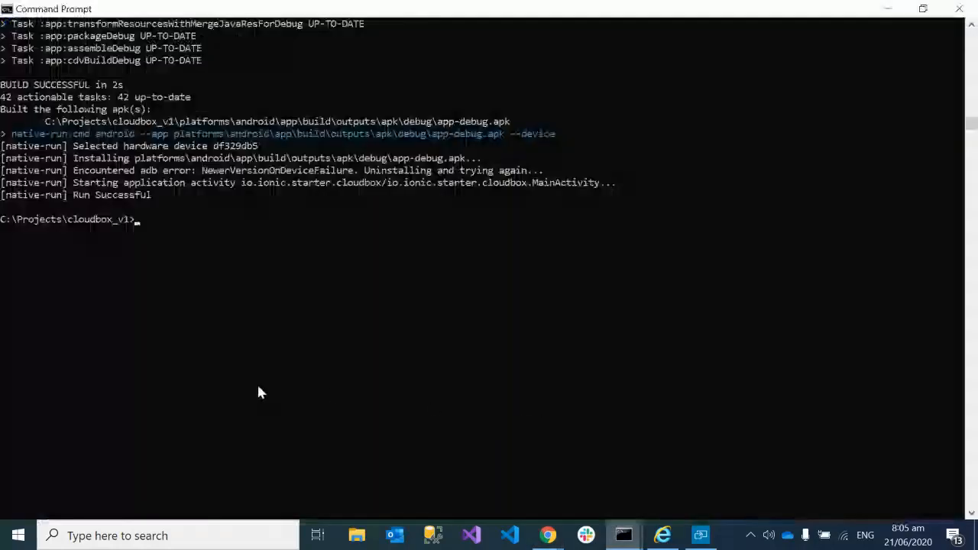
mouse_move(256, 387)
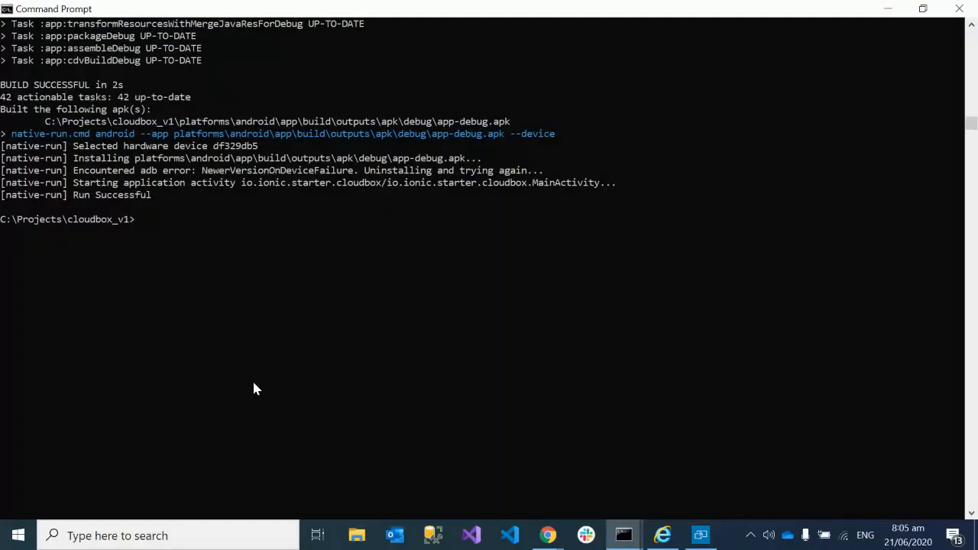
mouse_move(65, 245)
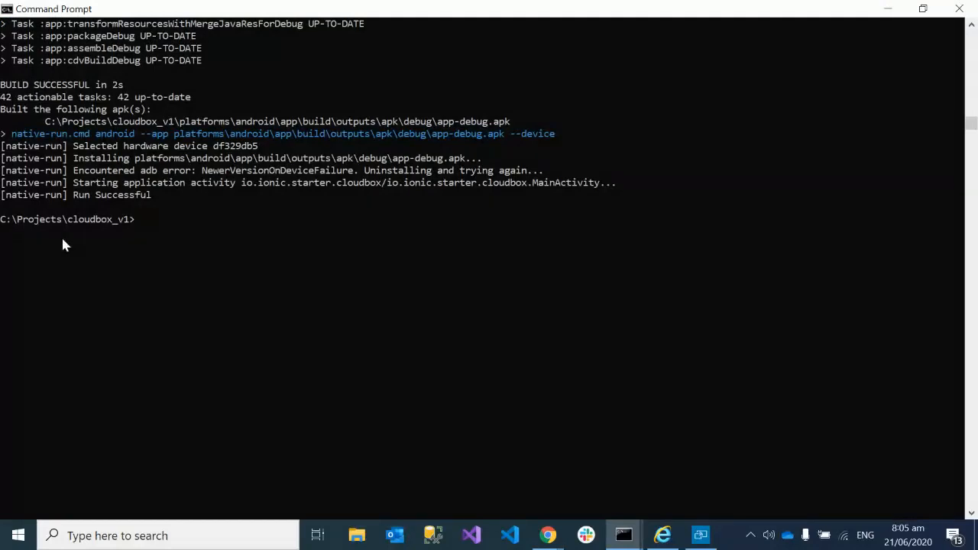
Run 'ionic cordova run android --device' from the project prompt to build and launch on the phone.
type("ionic cordova run android --device")
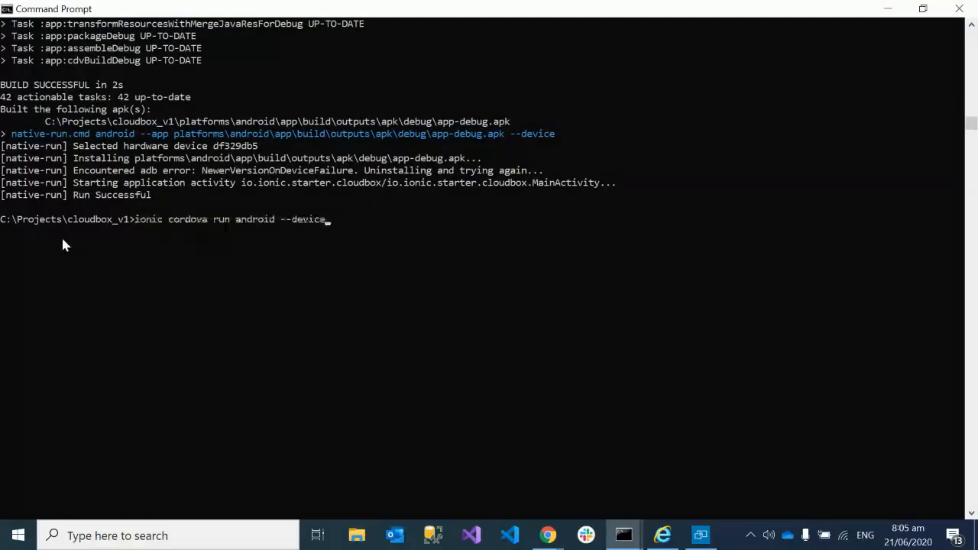
mouse_move(140, 236)
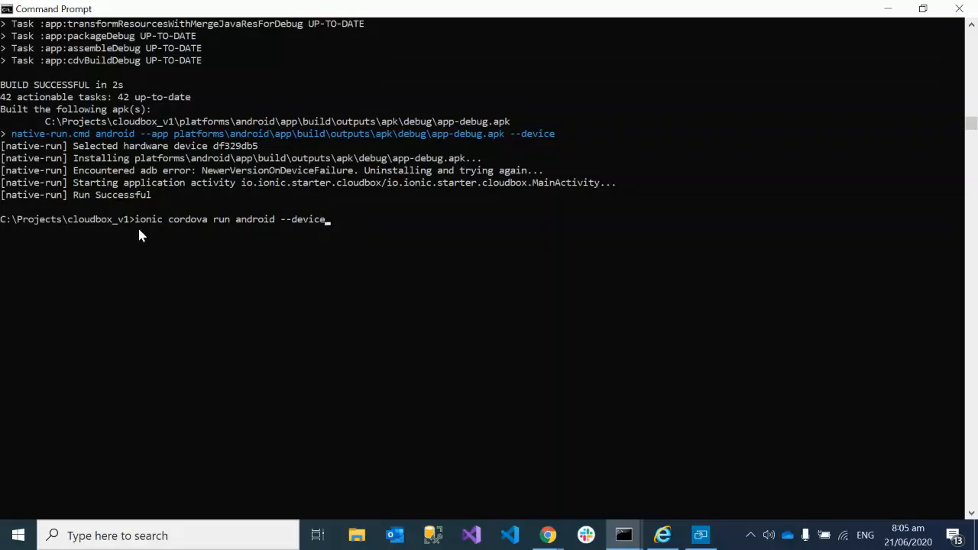
mouse_move(211, 235)
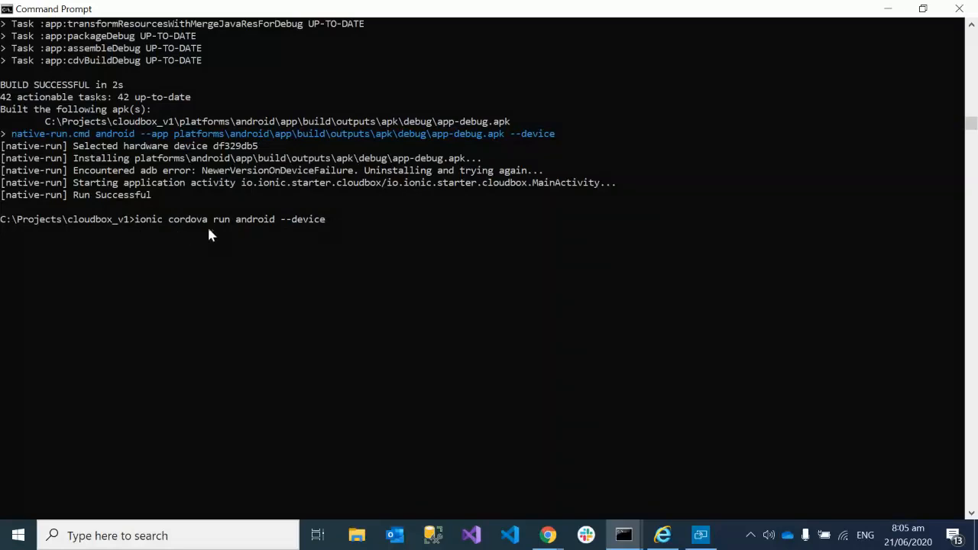
mouse_move(321, 242)
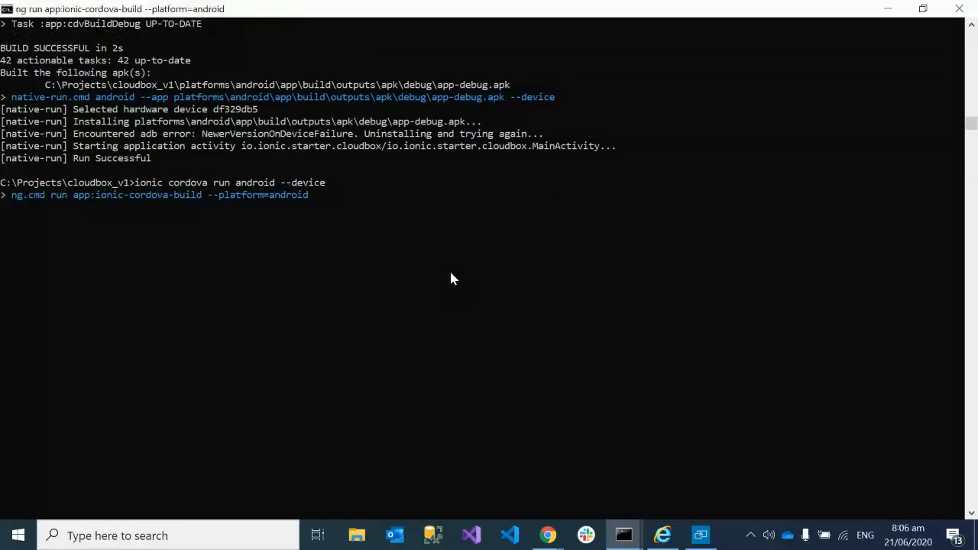
mouse_move(565, 380)
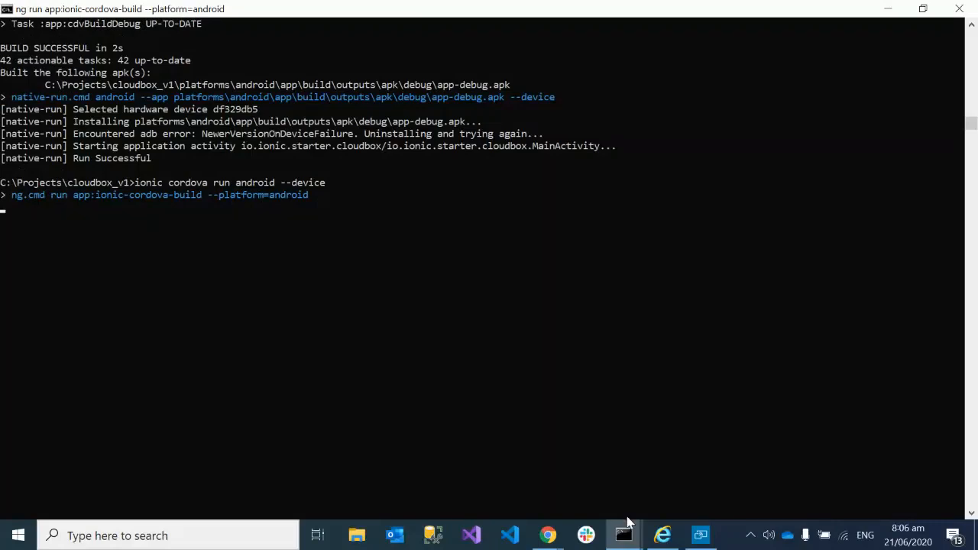
Show the cast Android phone's home screen in Connect while the build continues.
left_click(700, 535)
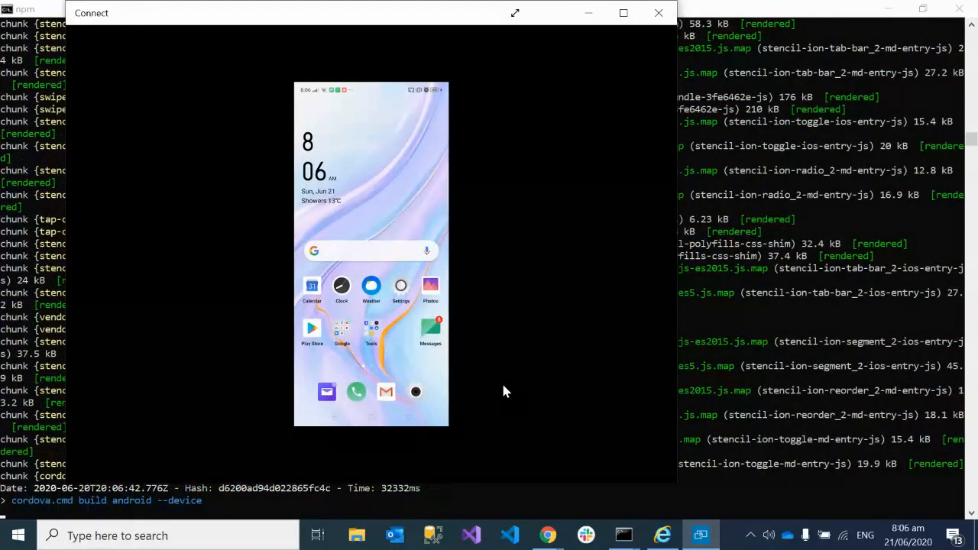
mouse_move(375, 249)
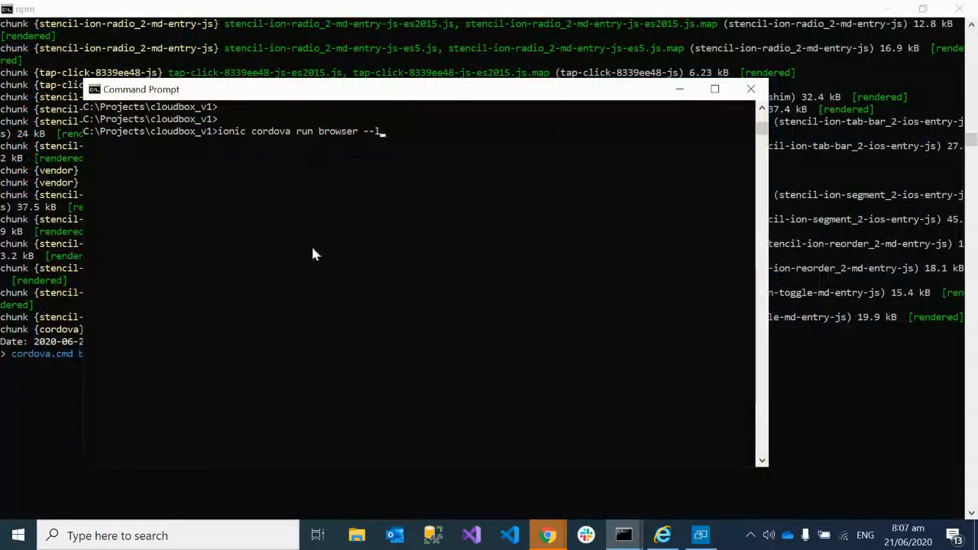
mouse_move(256, 268)
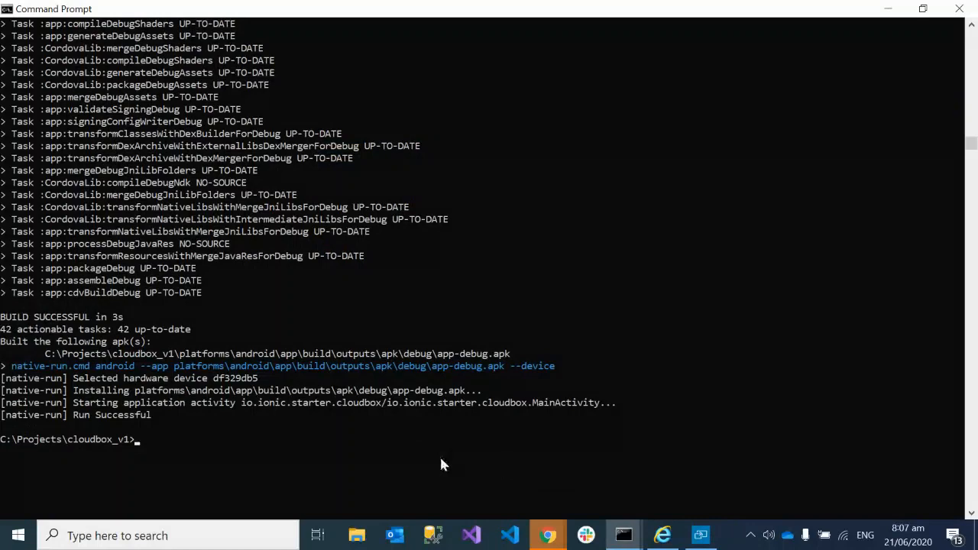
Run 'ionic cordova run android --device' again to rebuild the app for the phone.
type("ionic cordova run android --device")
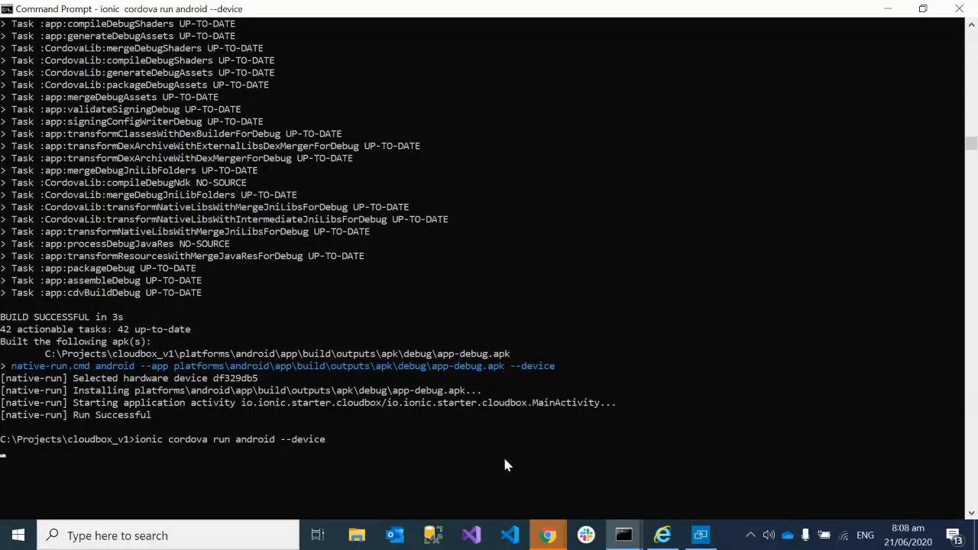
mouse_move(340, 445)
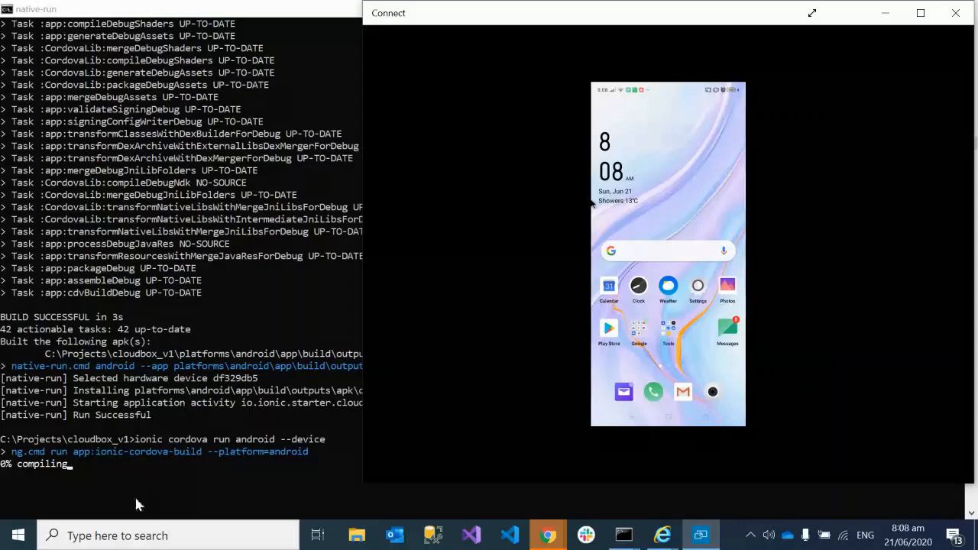
Reload the 'Sign in to MEMORY FUN' page at localhost:8100 in Chrome, then return to the build output.
left_click(955, 13)
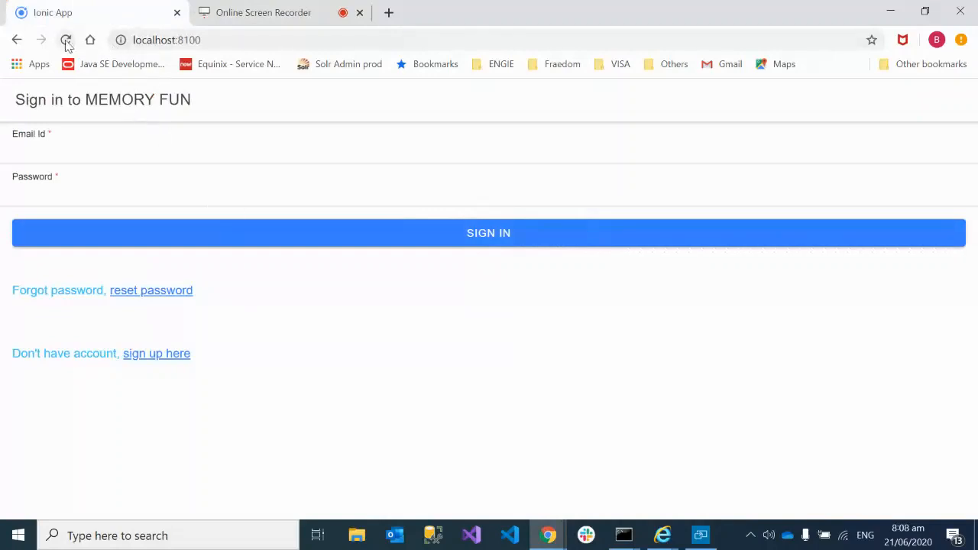
left_click(67, 40)
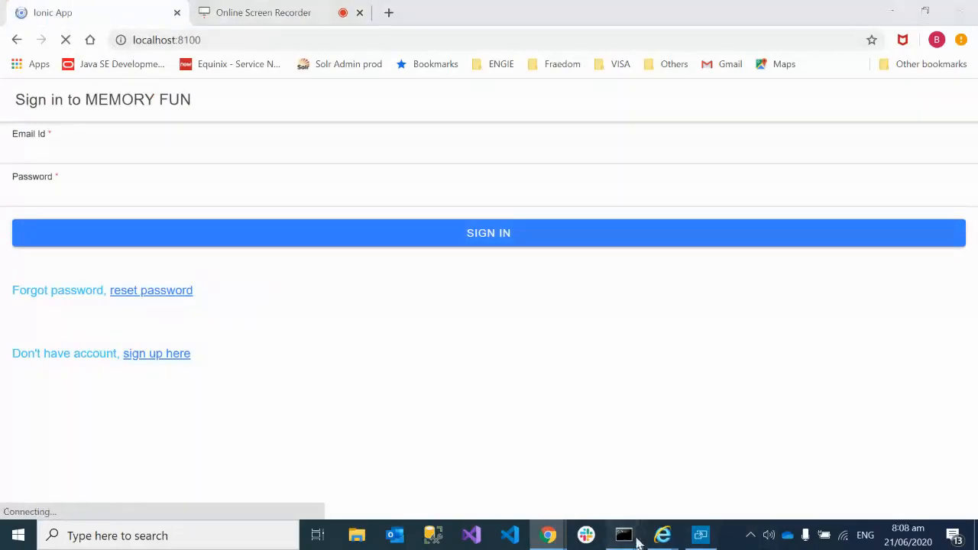
left_click(624, 537)
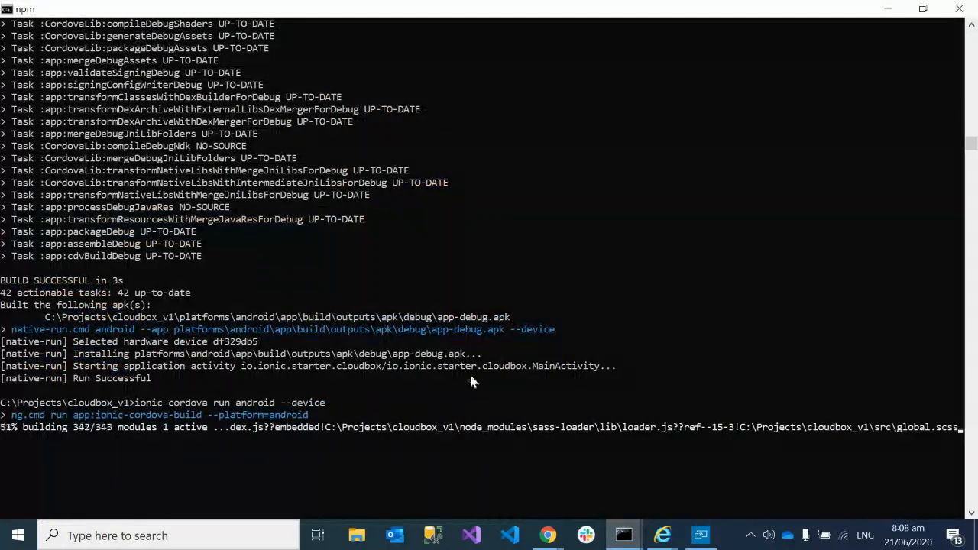
mouse_move(362, 478)
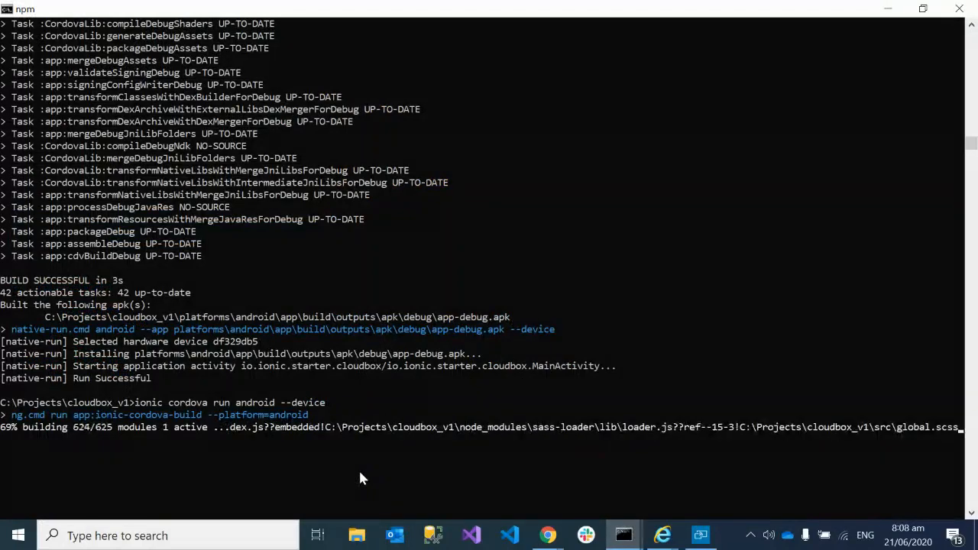
mouse_move(57, 441)
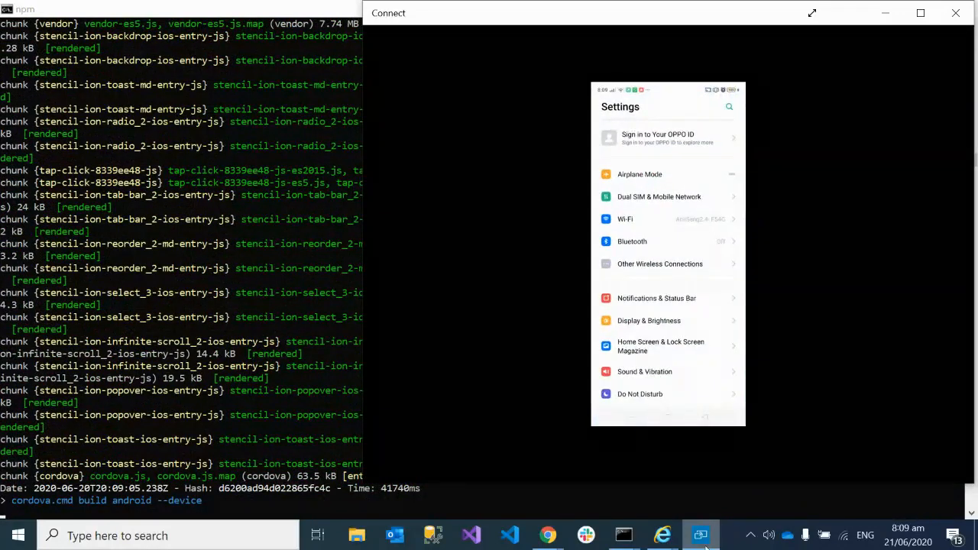
Scroll through the phone's Settings and enter Additional Settings.
scroll("down", 3)
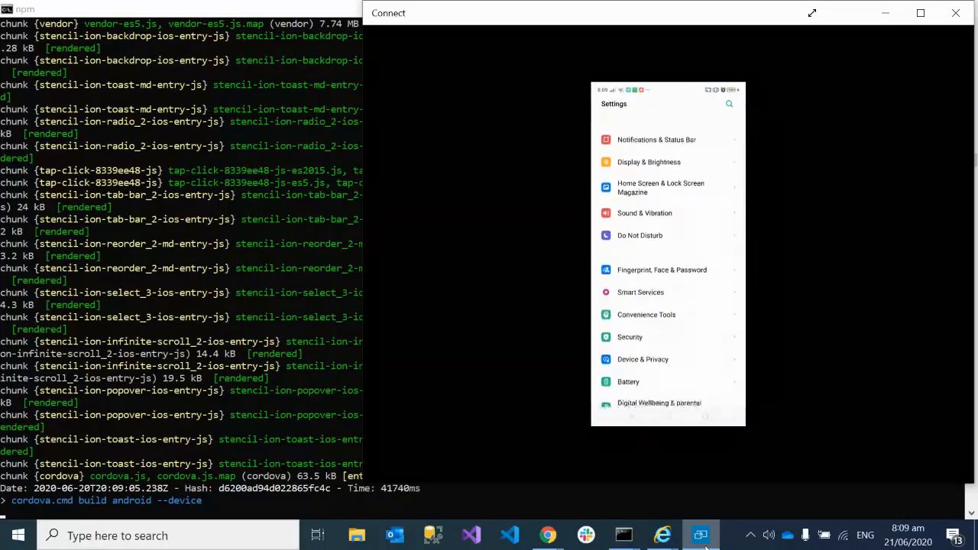
scroll("down", 3)
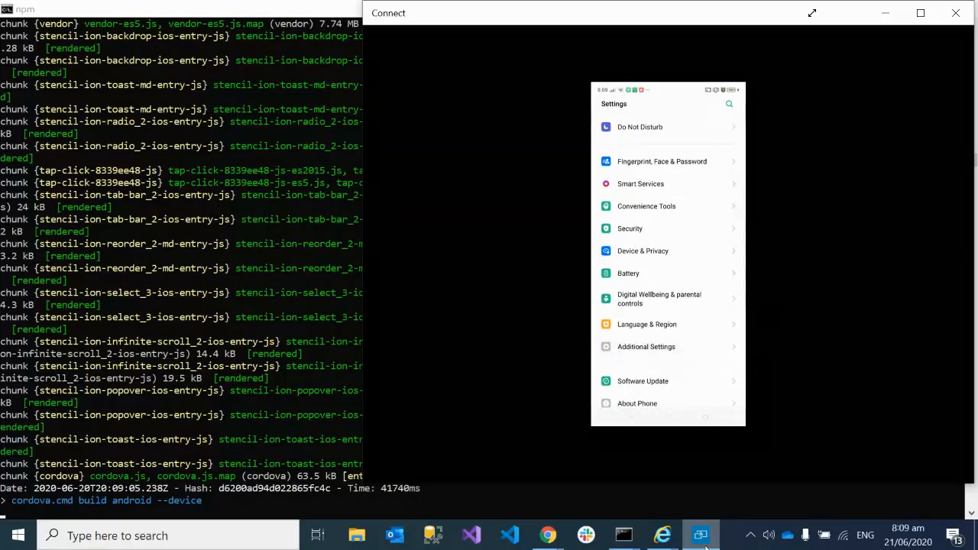
left_click(646, 347)
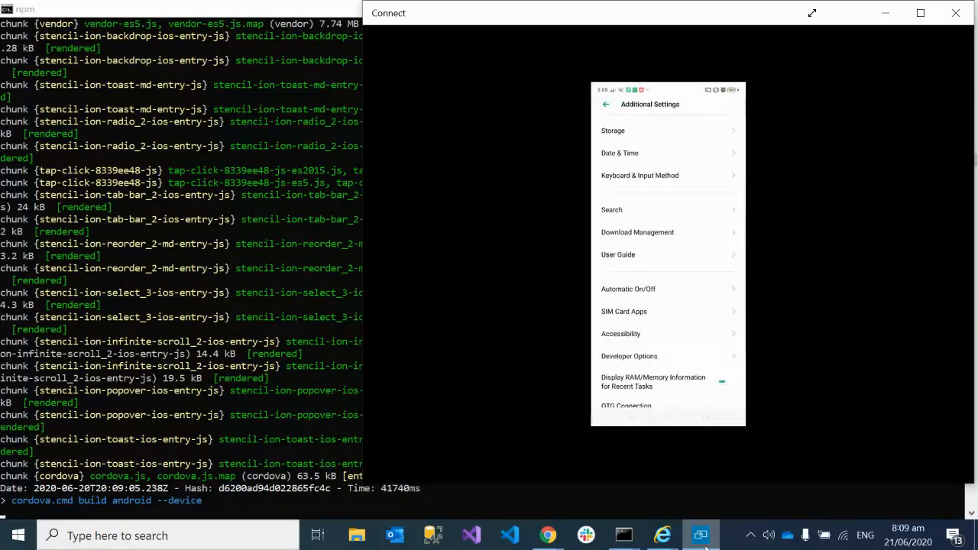
Enter Developer Options from Additional Settings and scroll through its entries.
scroll("down", 3)
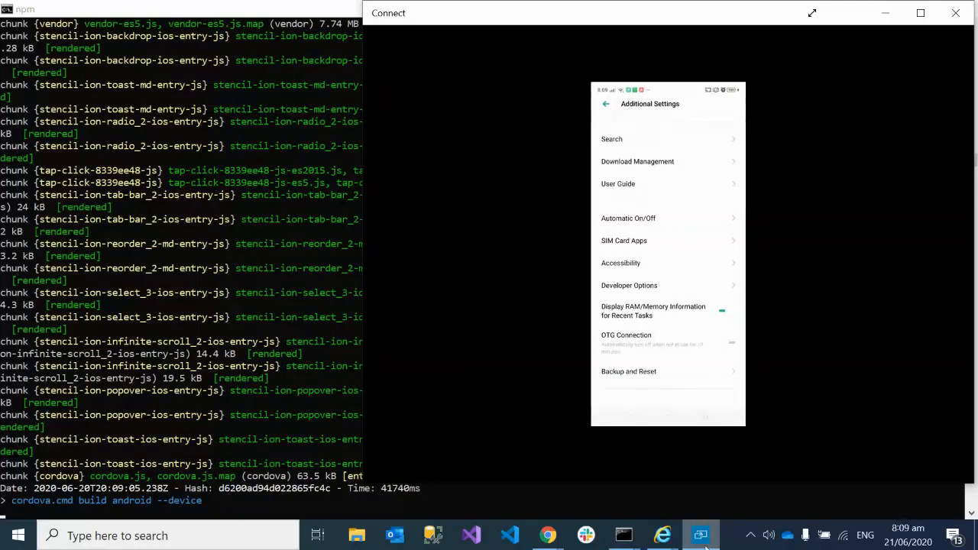
left_click(629, 285)
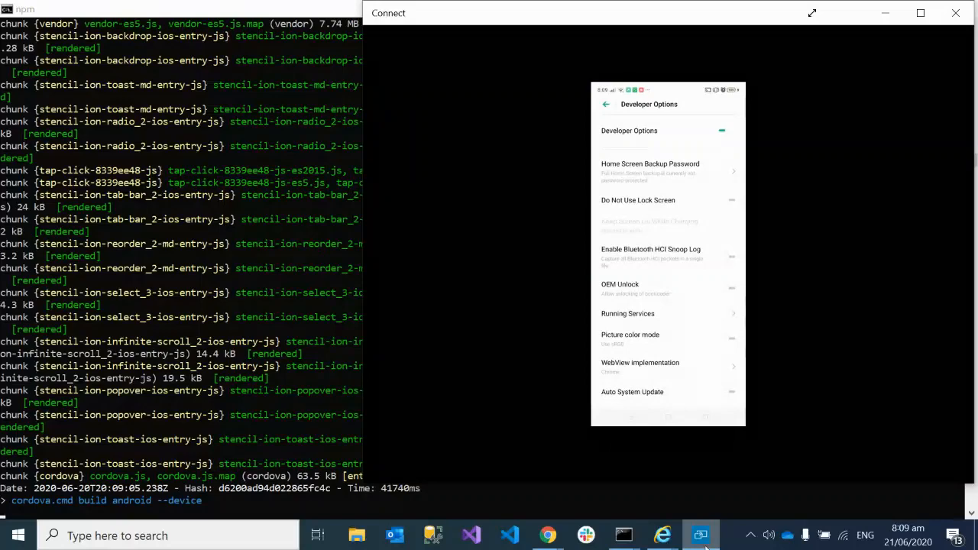
scroll("down", 3)
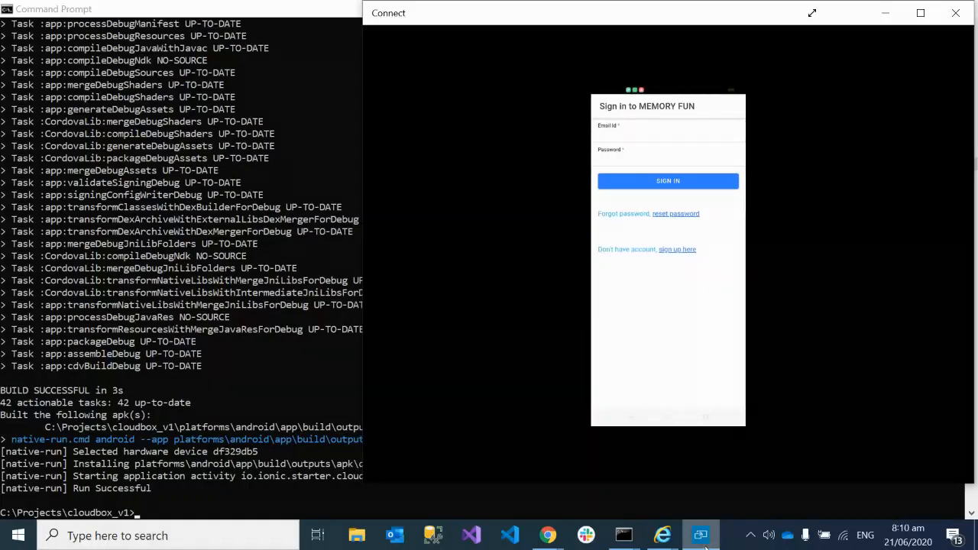
mouse_move(593, 203)
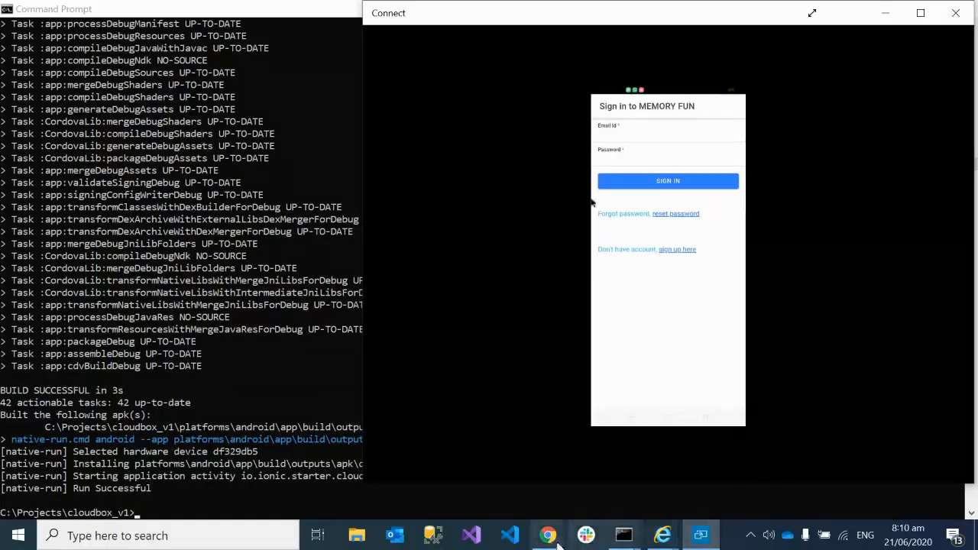